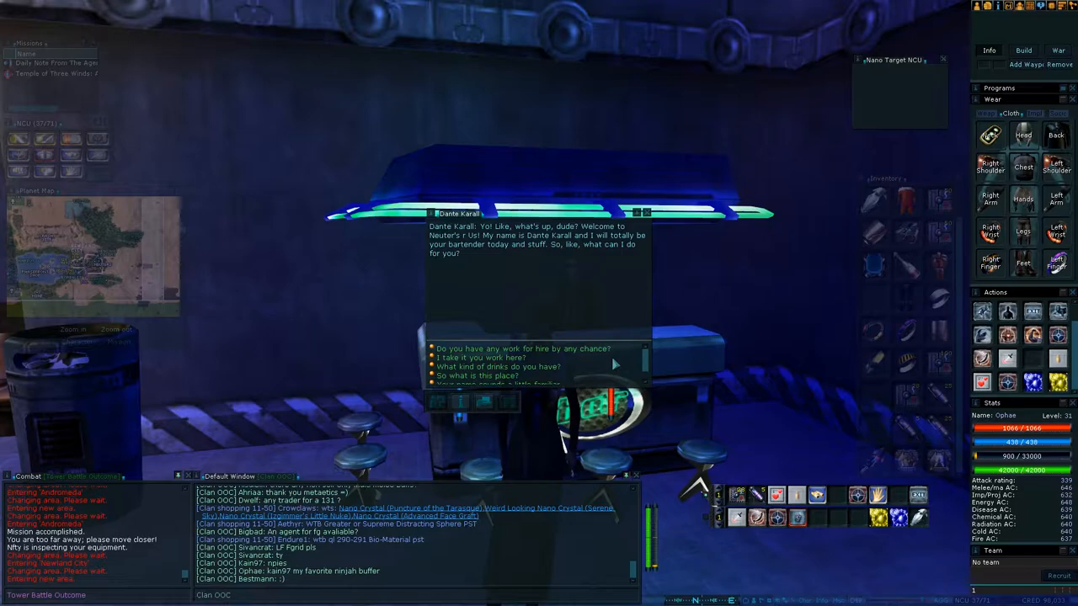
mouse_move(587, 352)
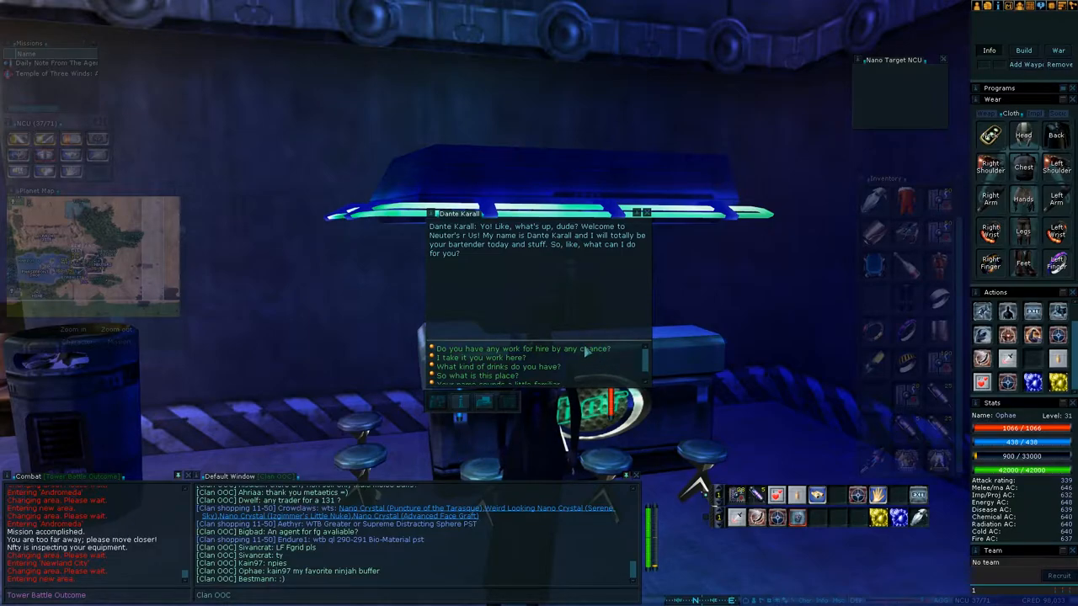
Ask bartender Dante Karall whether he has any work for hire.
click(522, 349)
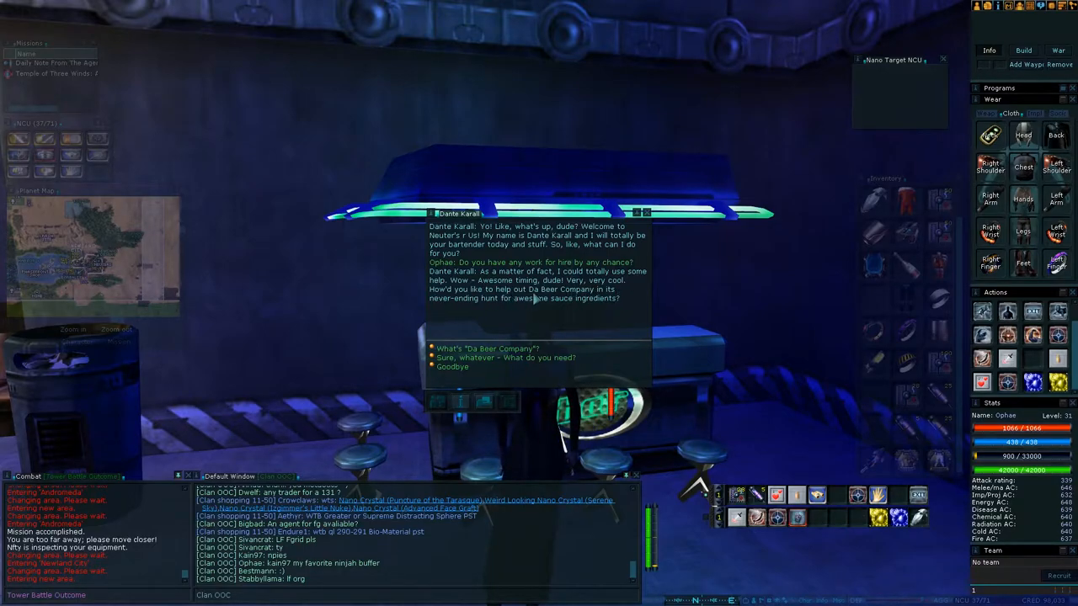
mouse_move(458, 307)
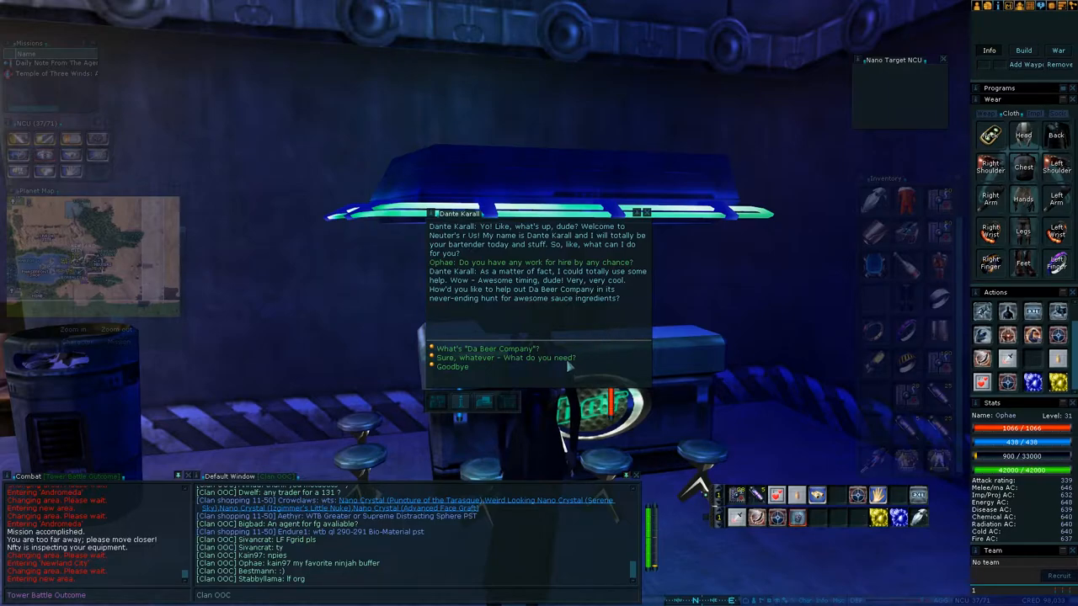
Answer 'Sure, whatever', offer to help, and accept fetching the bottle from the Temple of the Three Winds.
click(506, 357)
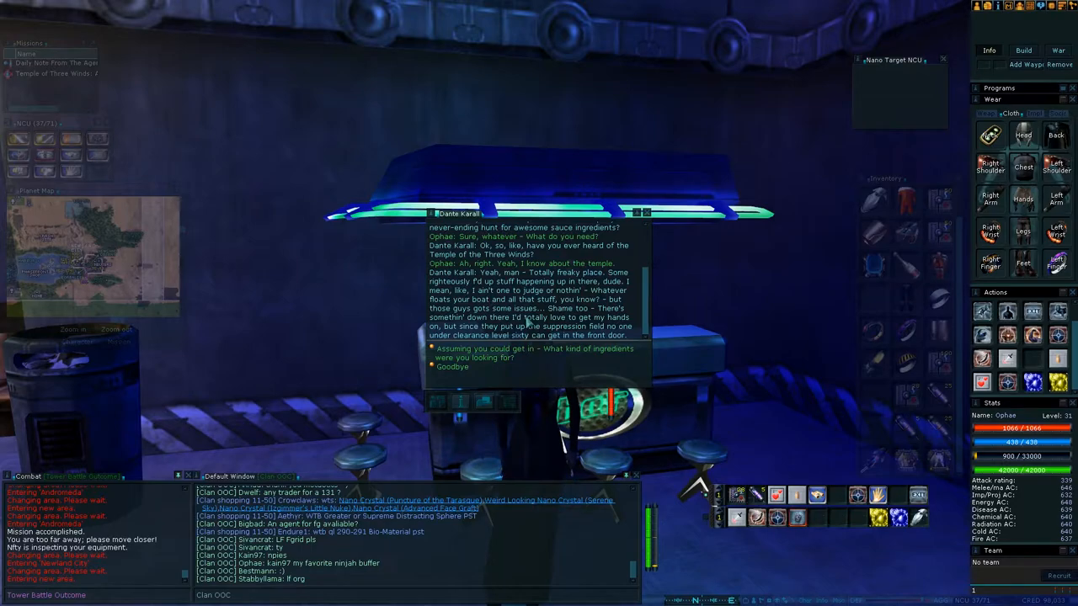
mouse_move(566, 352)
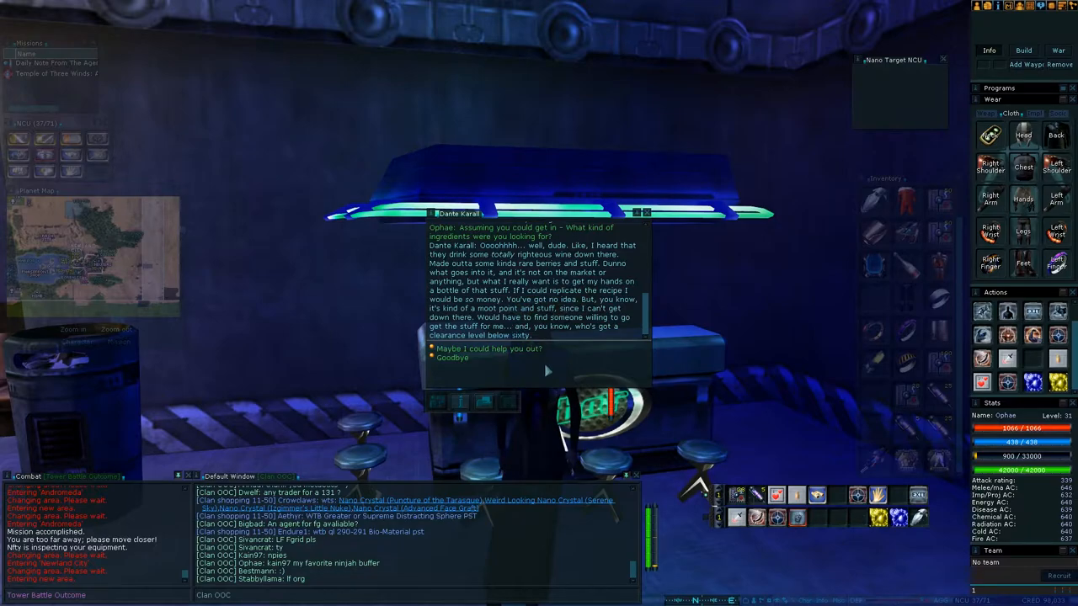
click(488, 349)
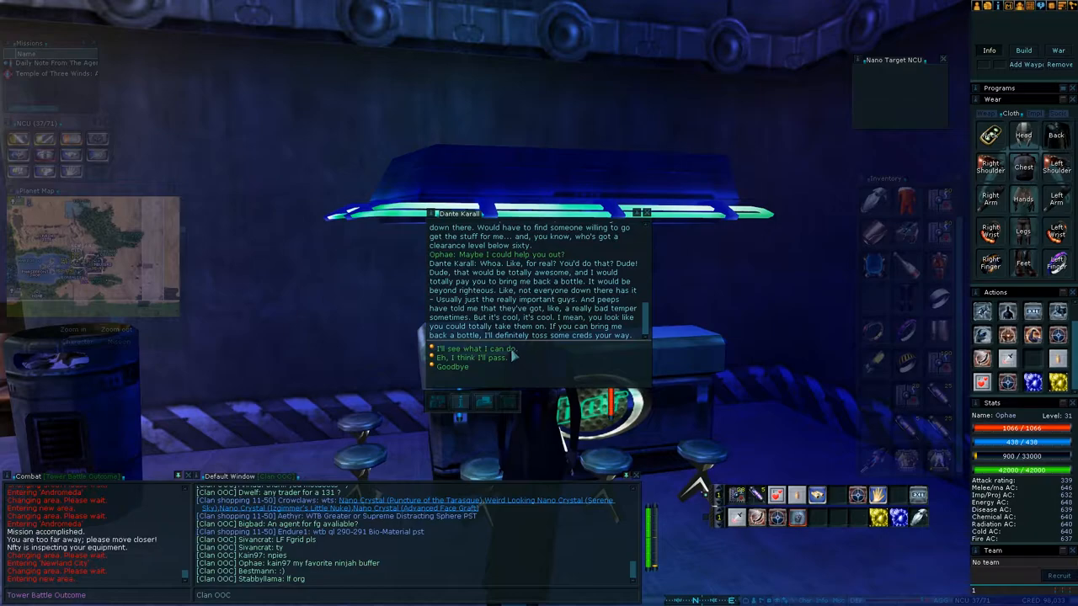
click(482, 349)
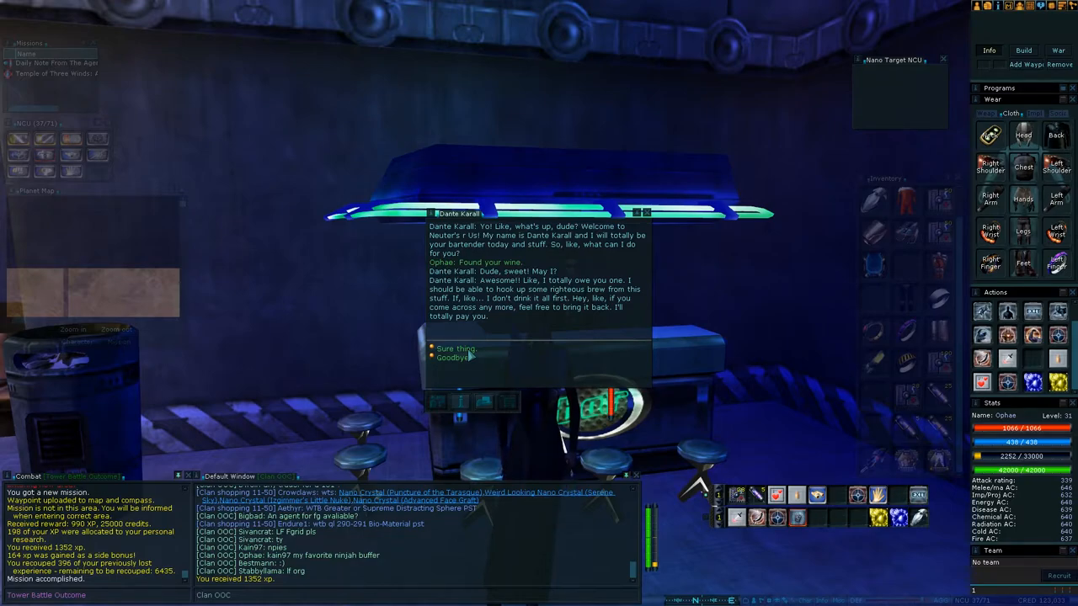
Reply 'Sure thing' to finish the wine delivery and collect the credits and XP reward.
click(456, 348)
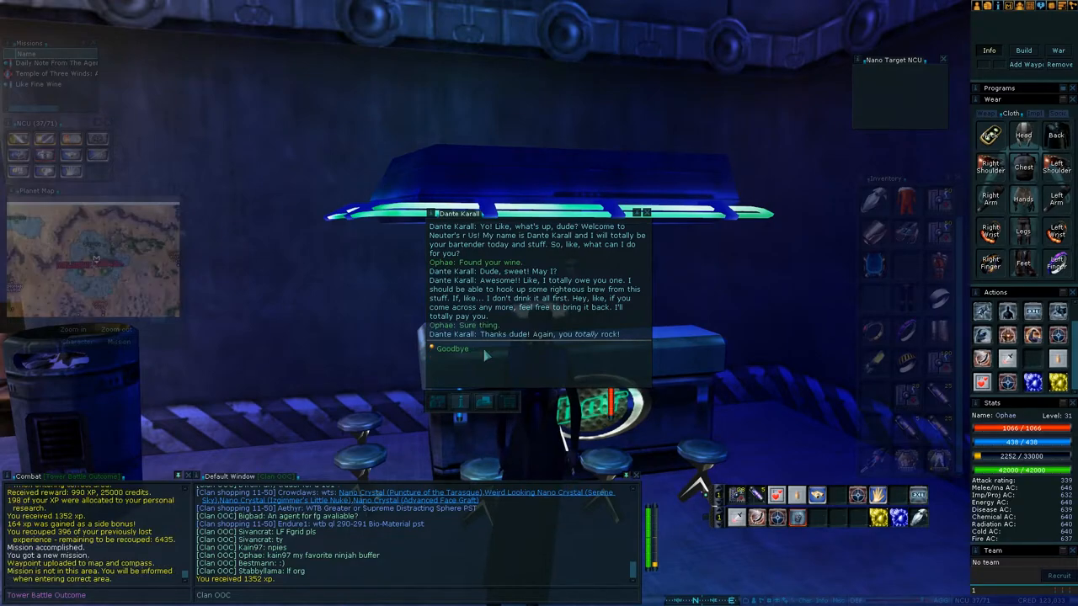